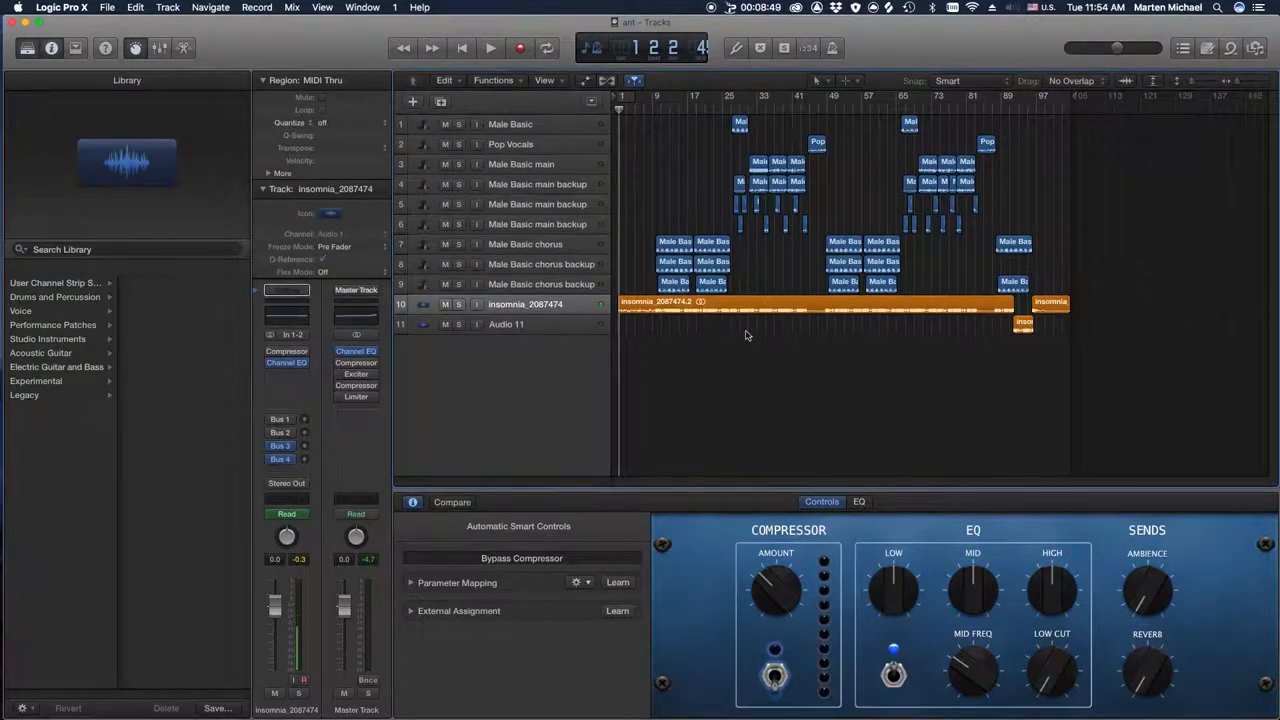
mouse_move(854, 348)
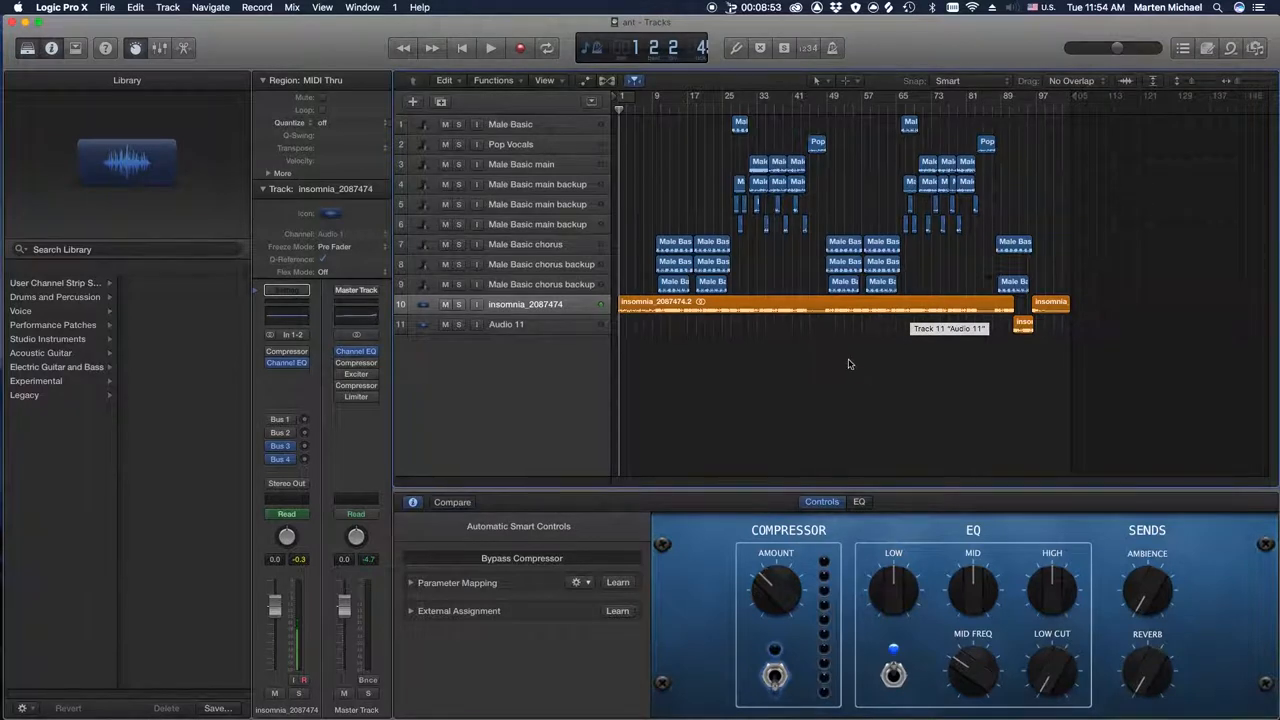
mouse_move(884, 370)
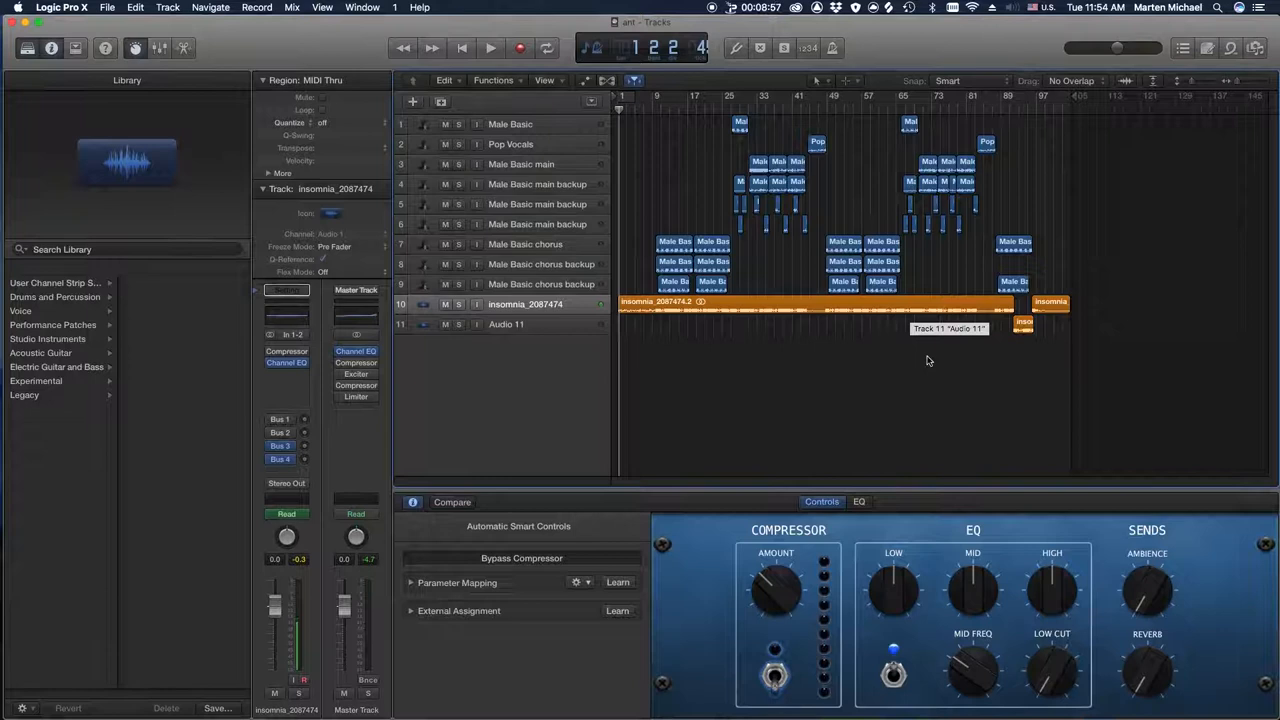
mouse_move(892, 376)
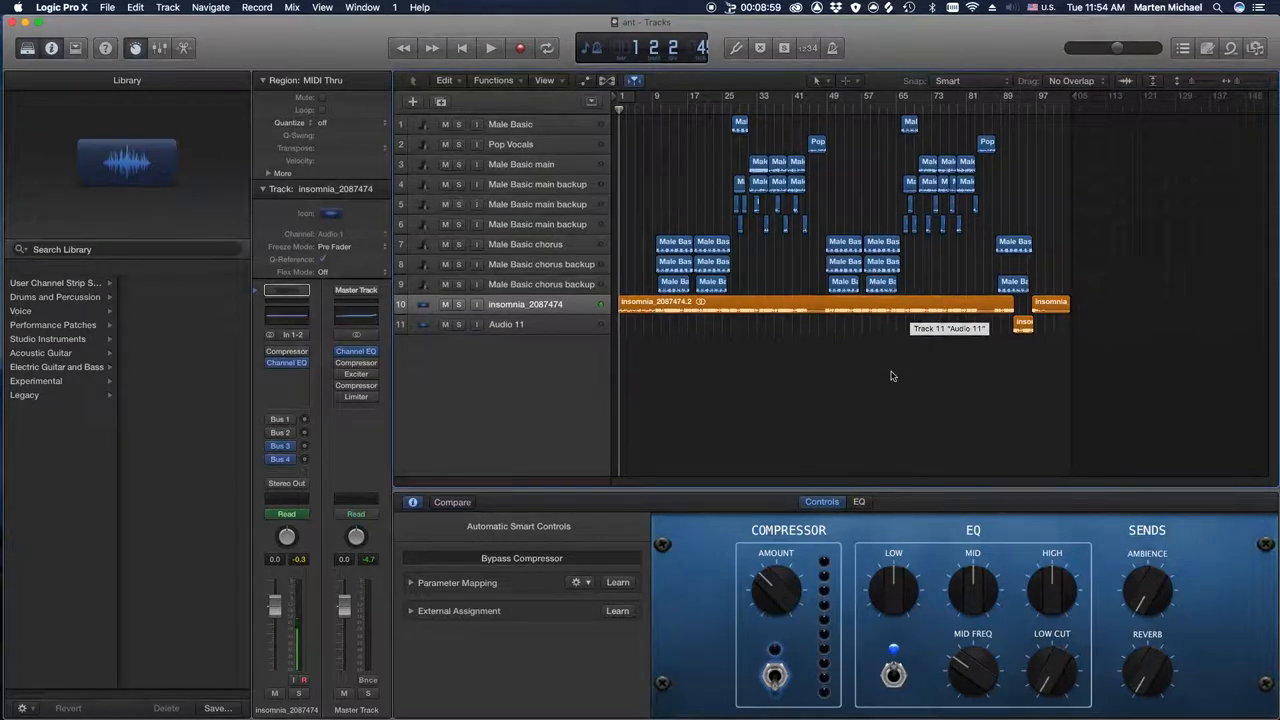
mouse_move(964, 372)
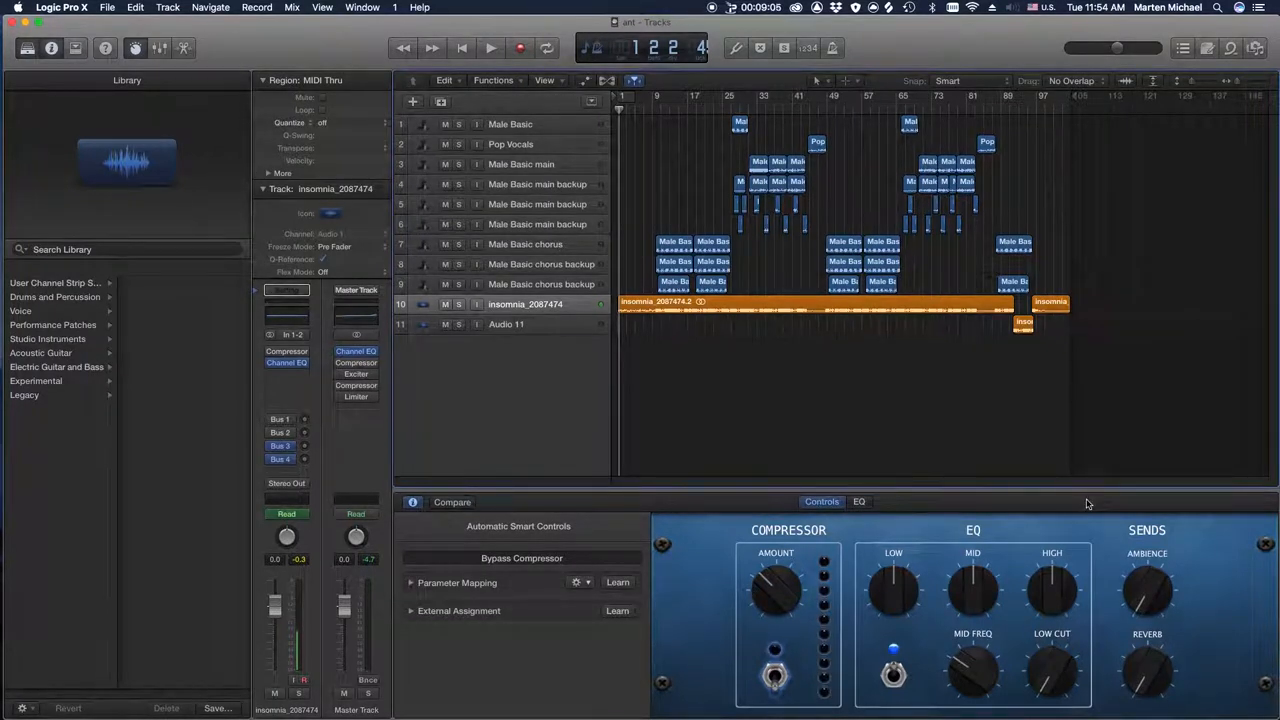
mouse_move(1224, 552)
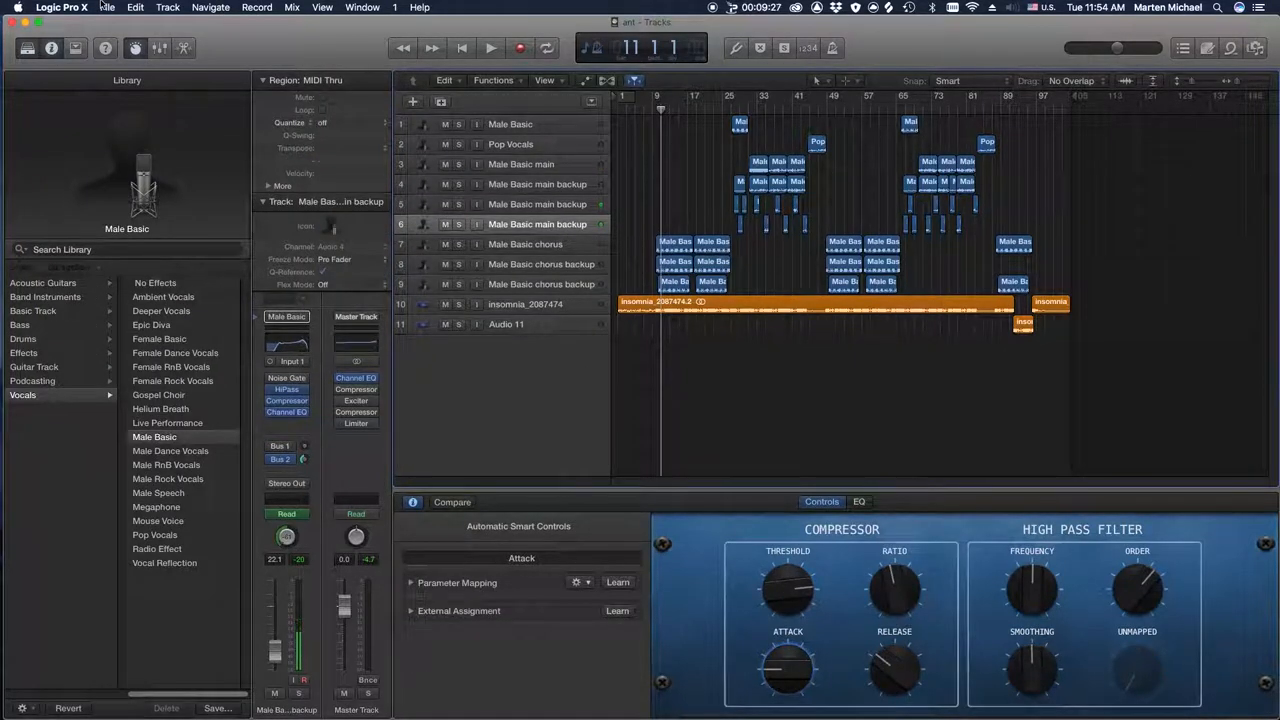
Start exporting all tracks as separate audio files via File > Export
left_click(108, 8)
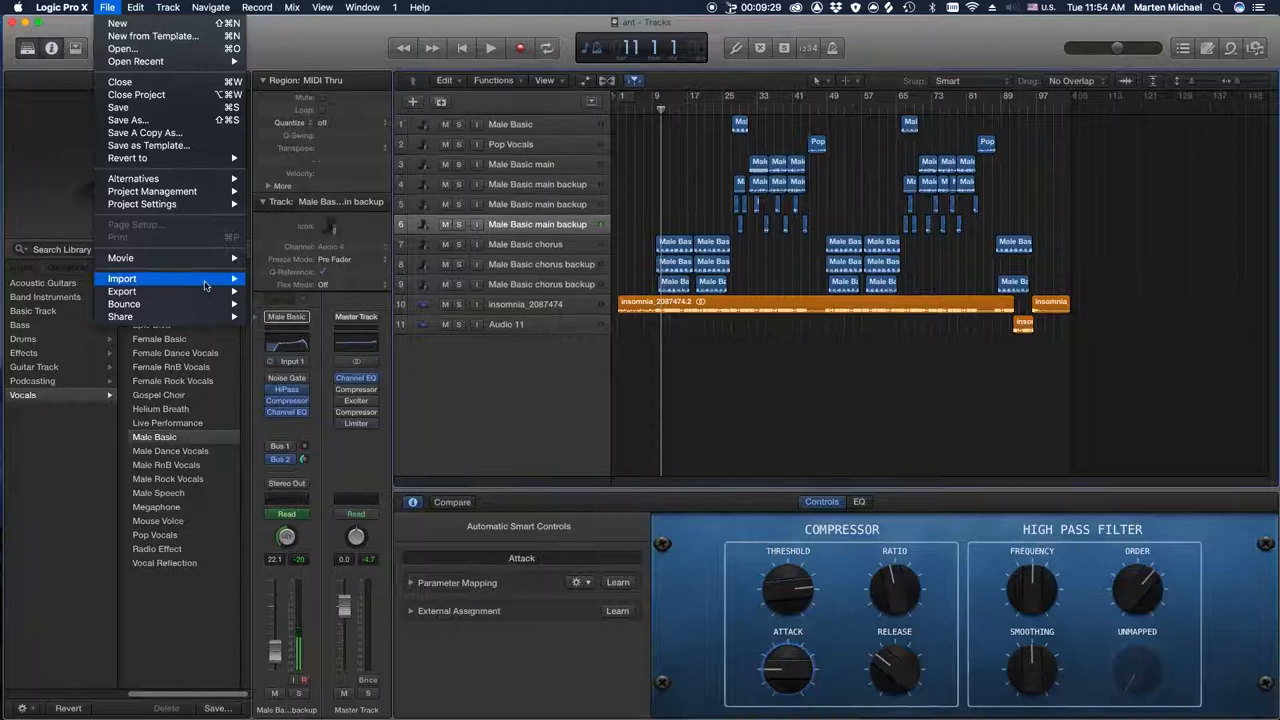
left_click(120, 292)
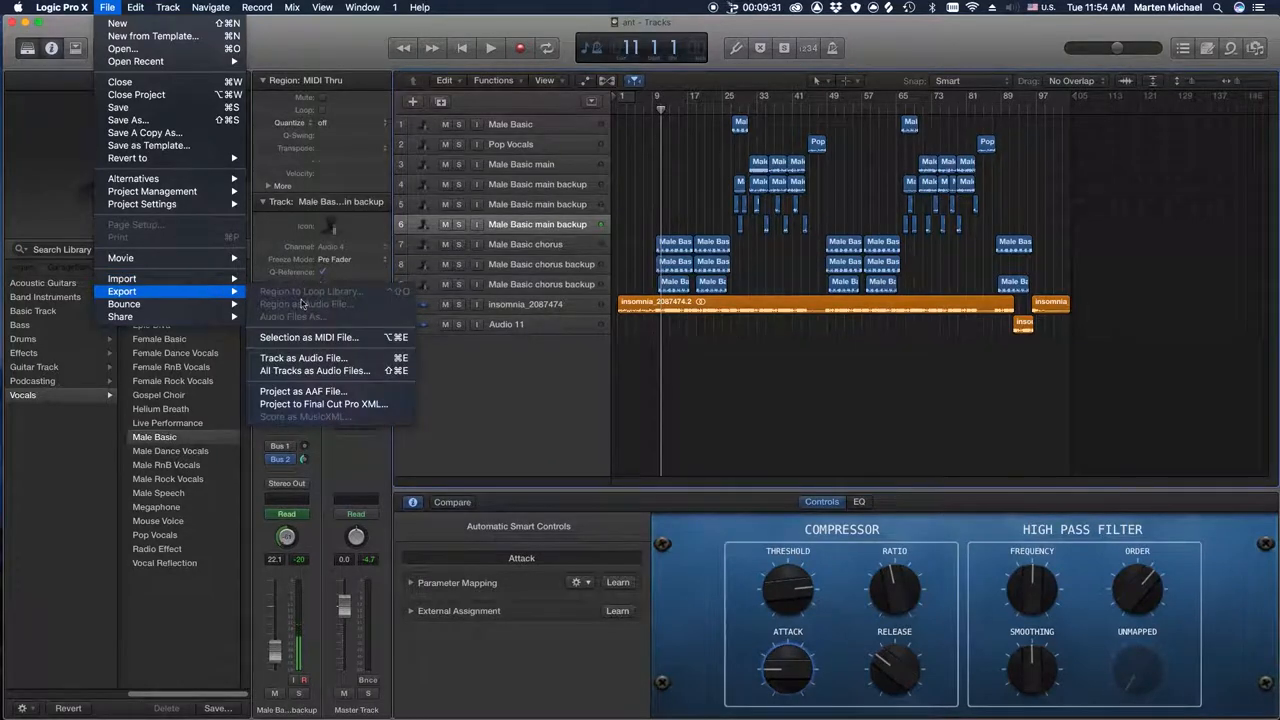
mouse_move(314, 370)
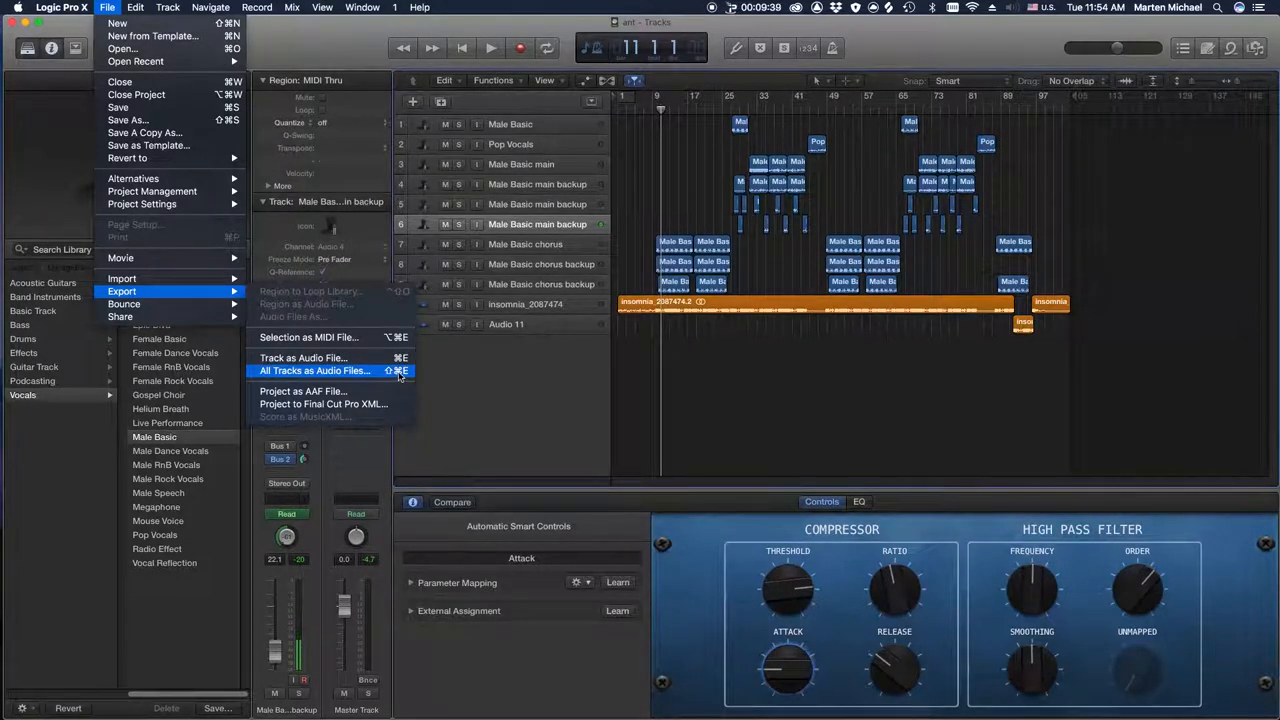
left_click(314, 370)
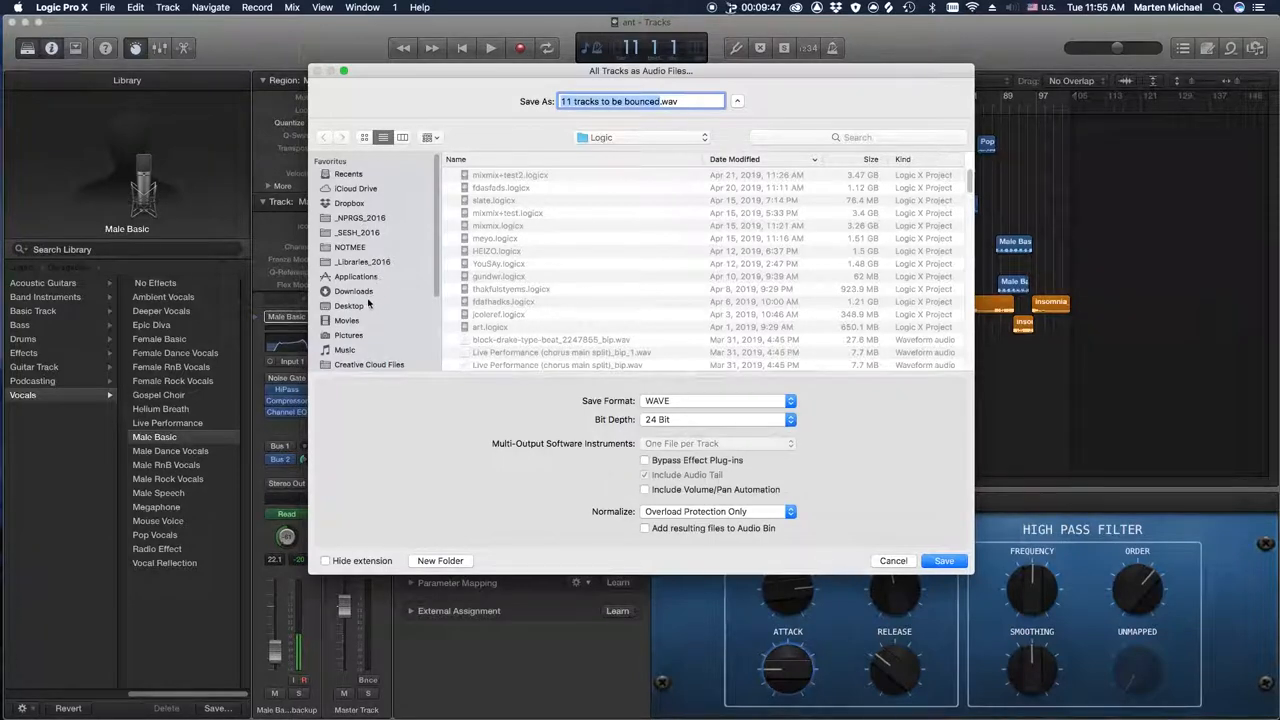
Create a new STems folder on the Desktop as the export destination
left_click(348, 304)
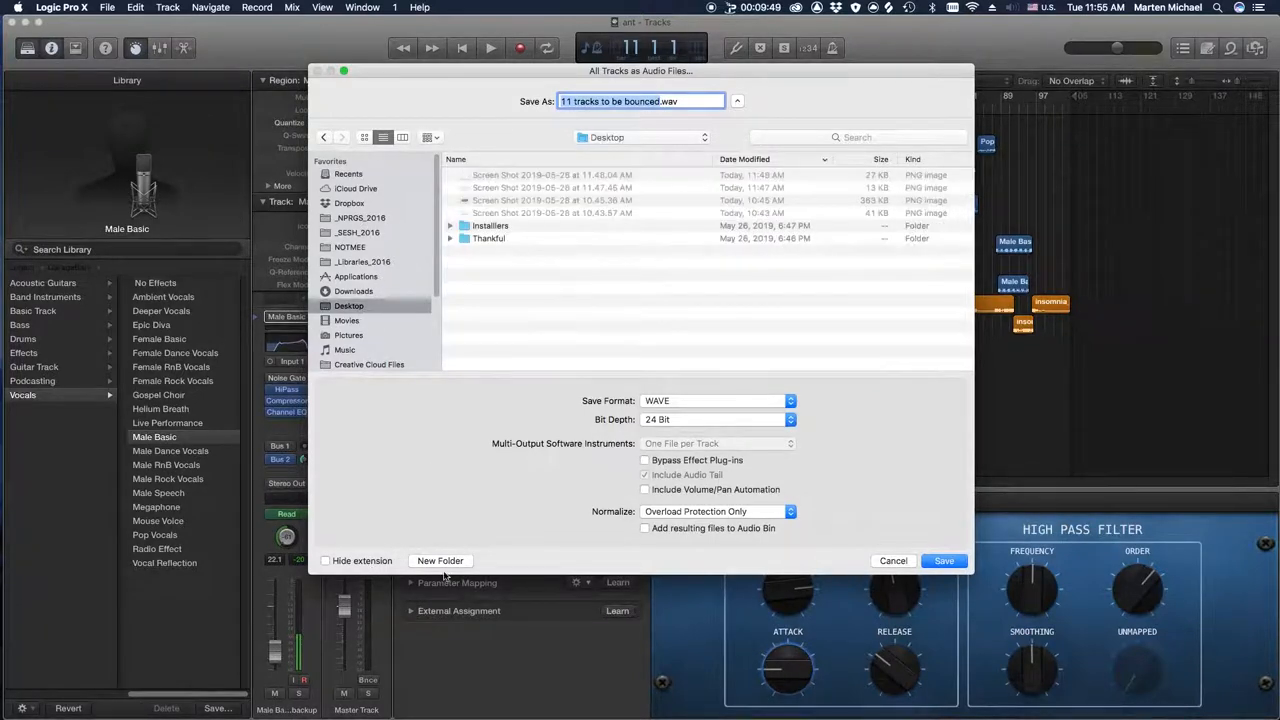
left_click(440, 560)
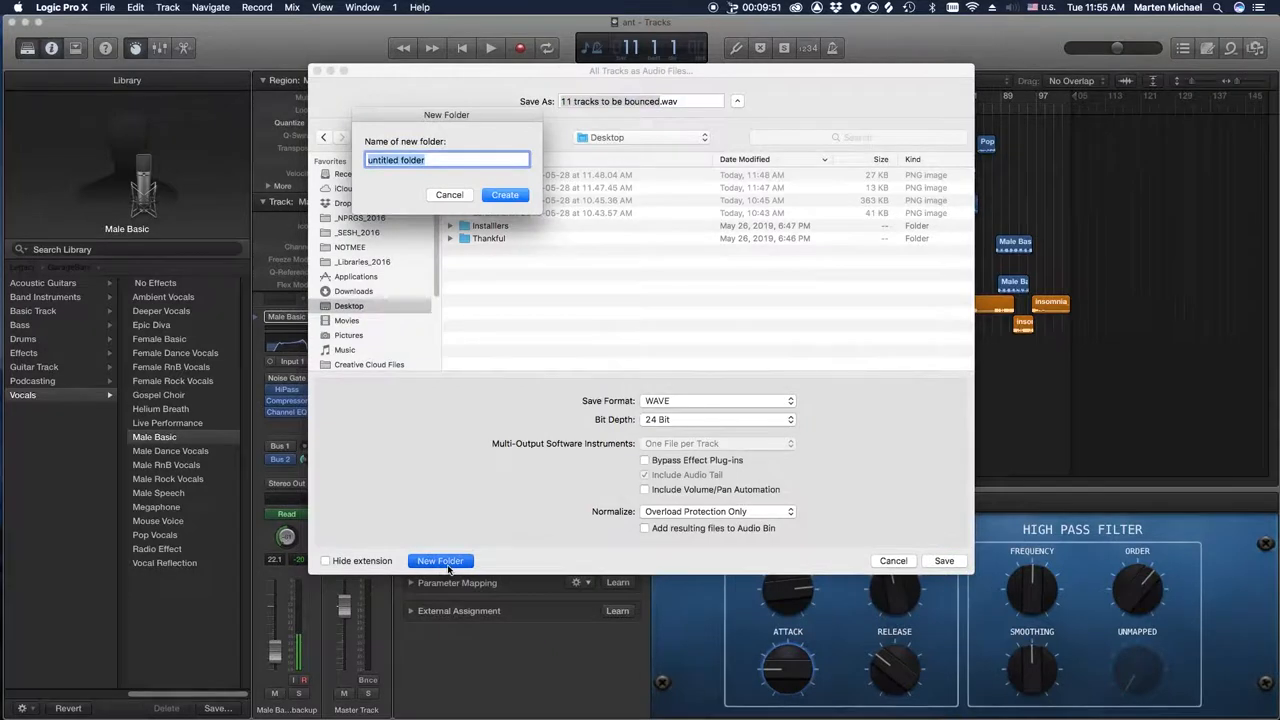
type("S")
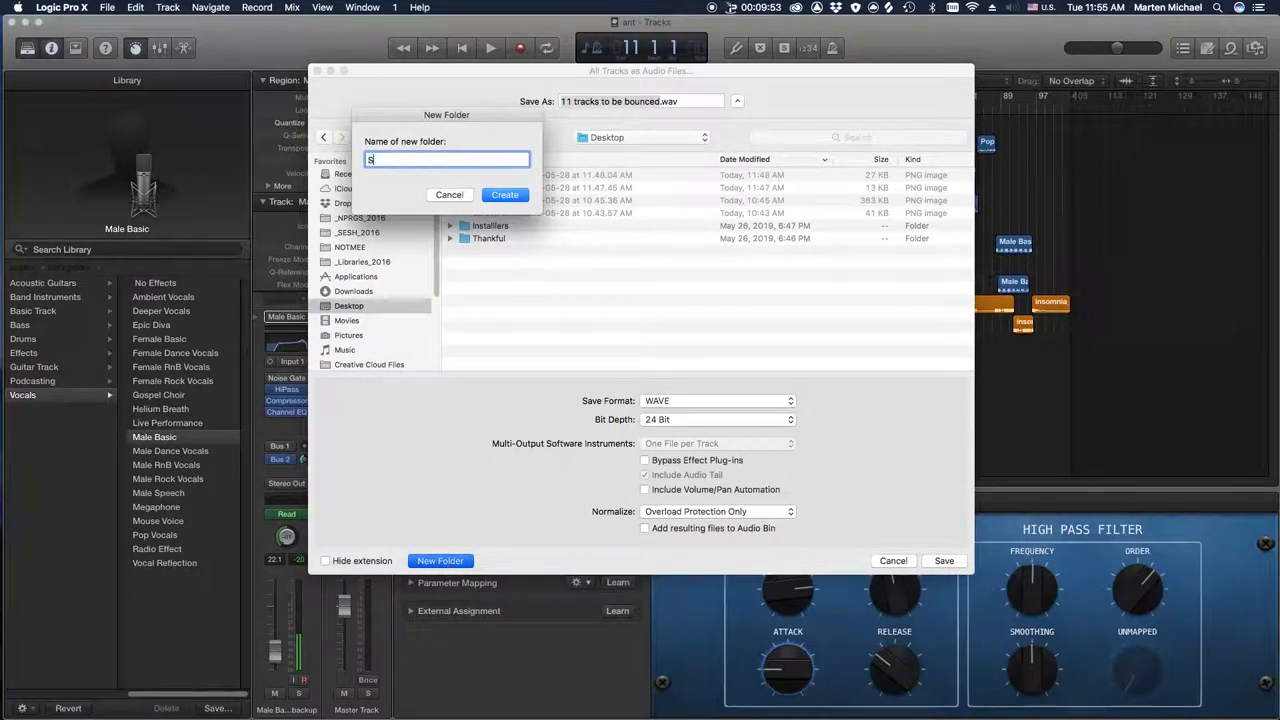
left_click(448, 194)
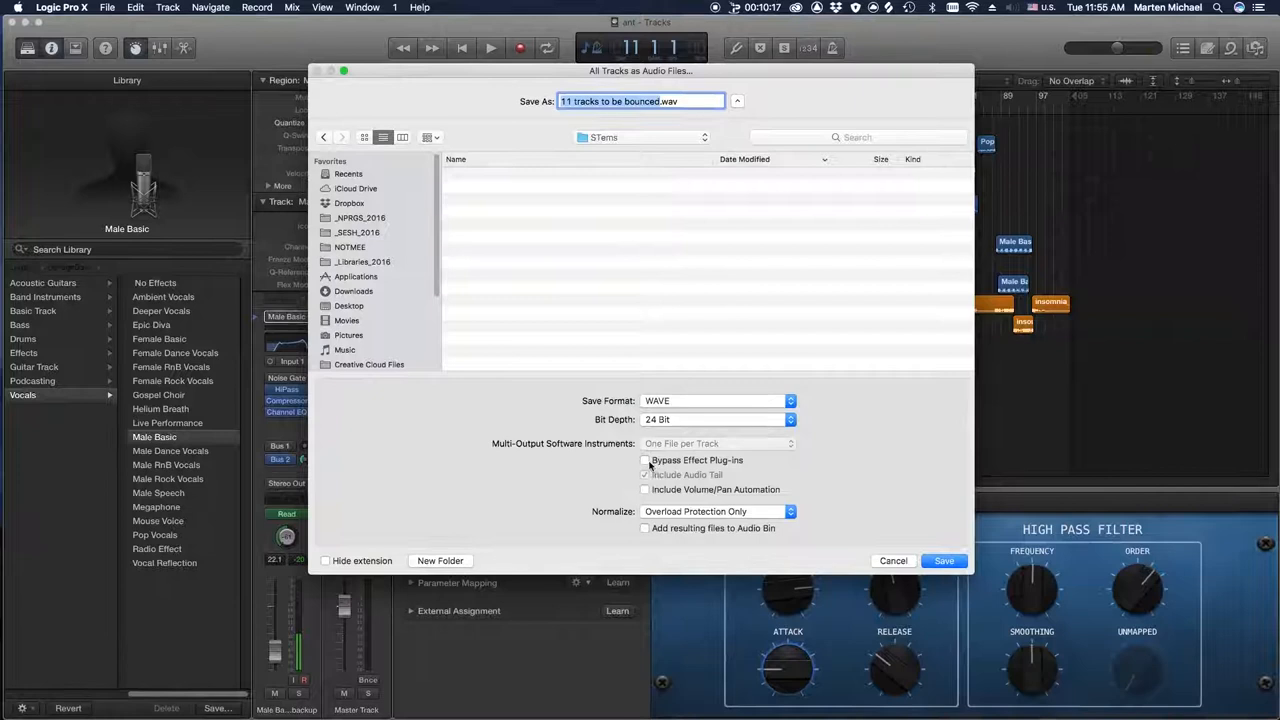
Leave Bypass Effect Plug-ins off and bounce all tracks as WAV files into STems
left_click(644, 460)
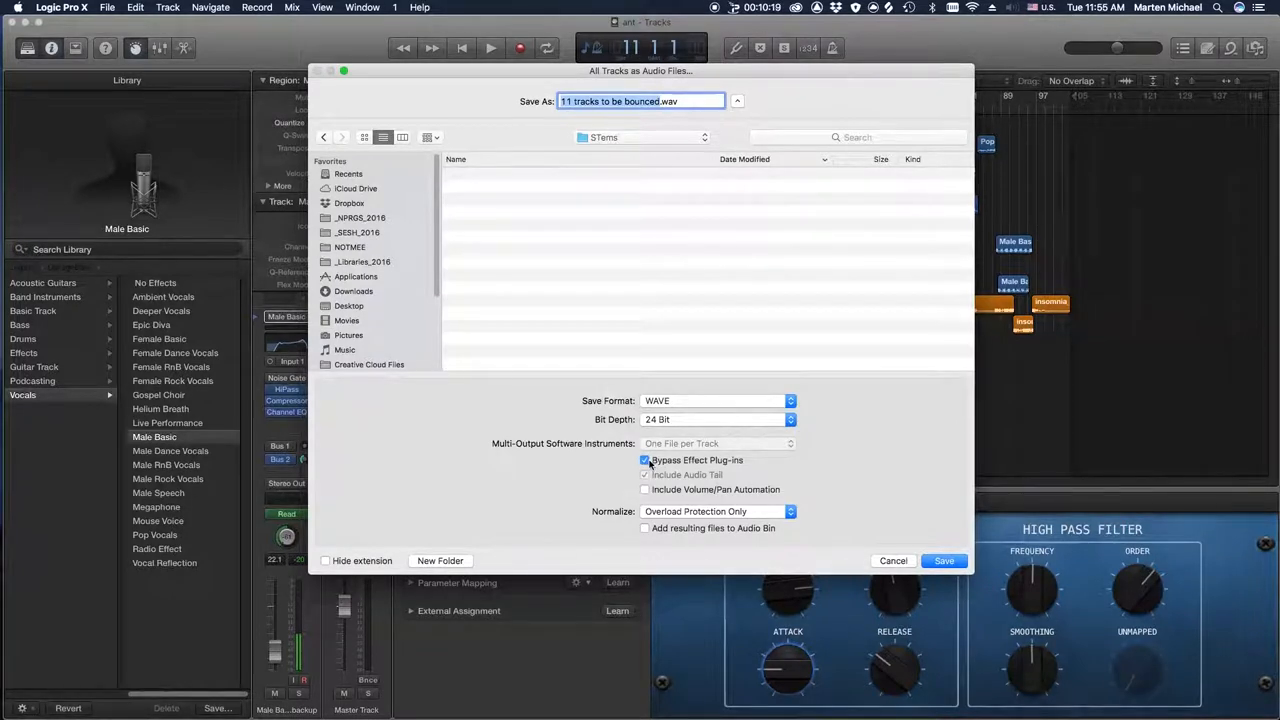
left_click(644, 460)
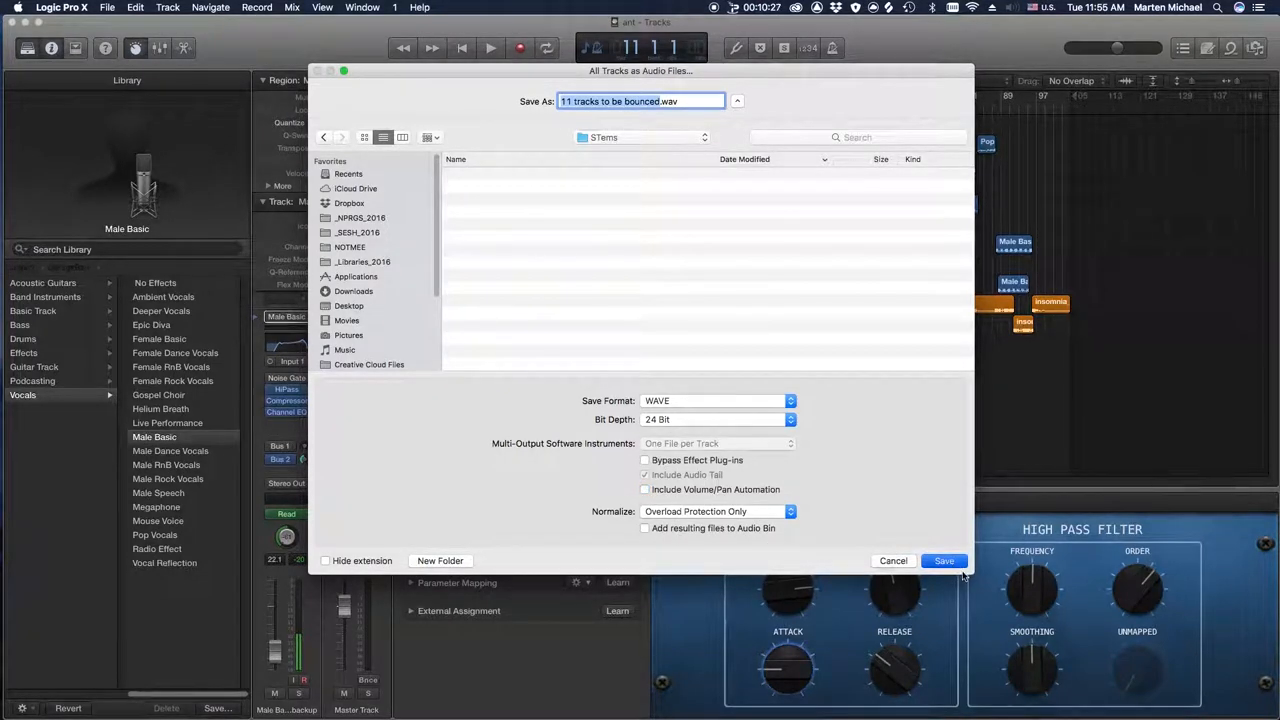
left_click(944, 560)
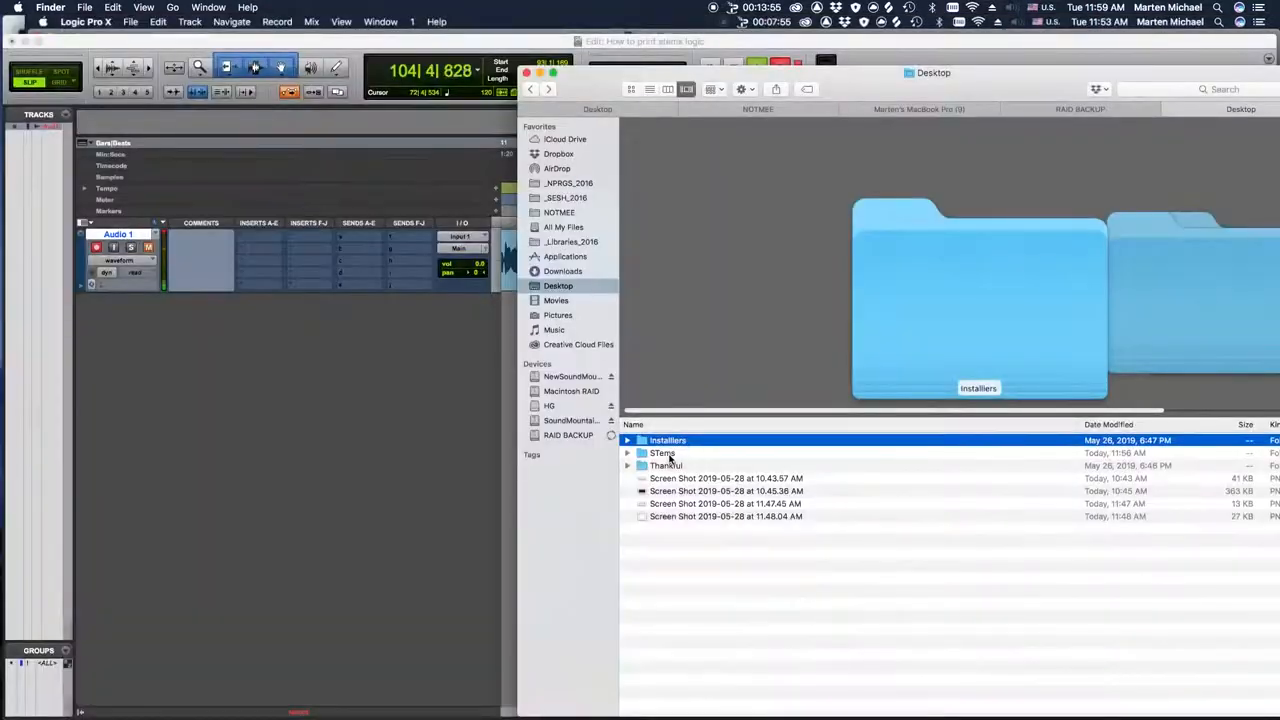
Check the exported stems in the STems folder, then compress it into STems.zip
double_click(664, 452)
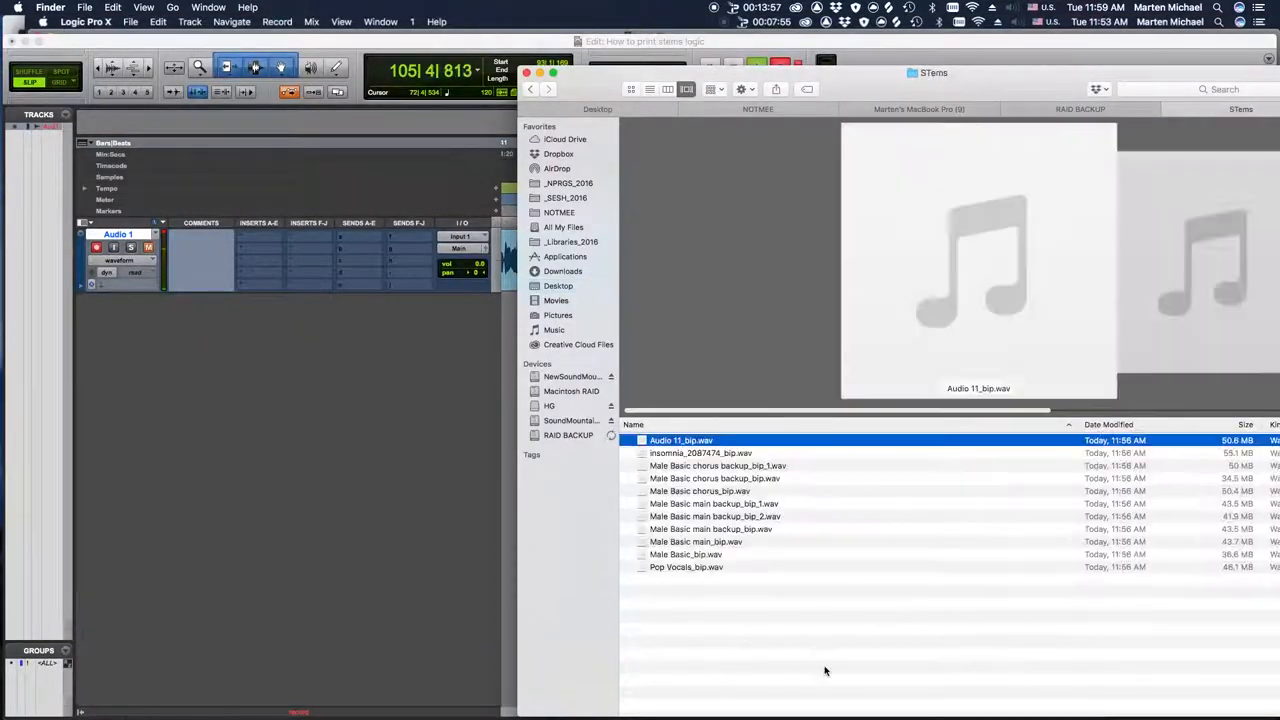
left_click(686, 568)
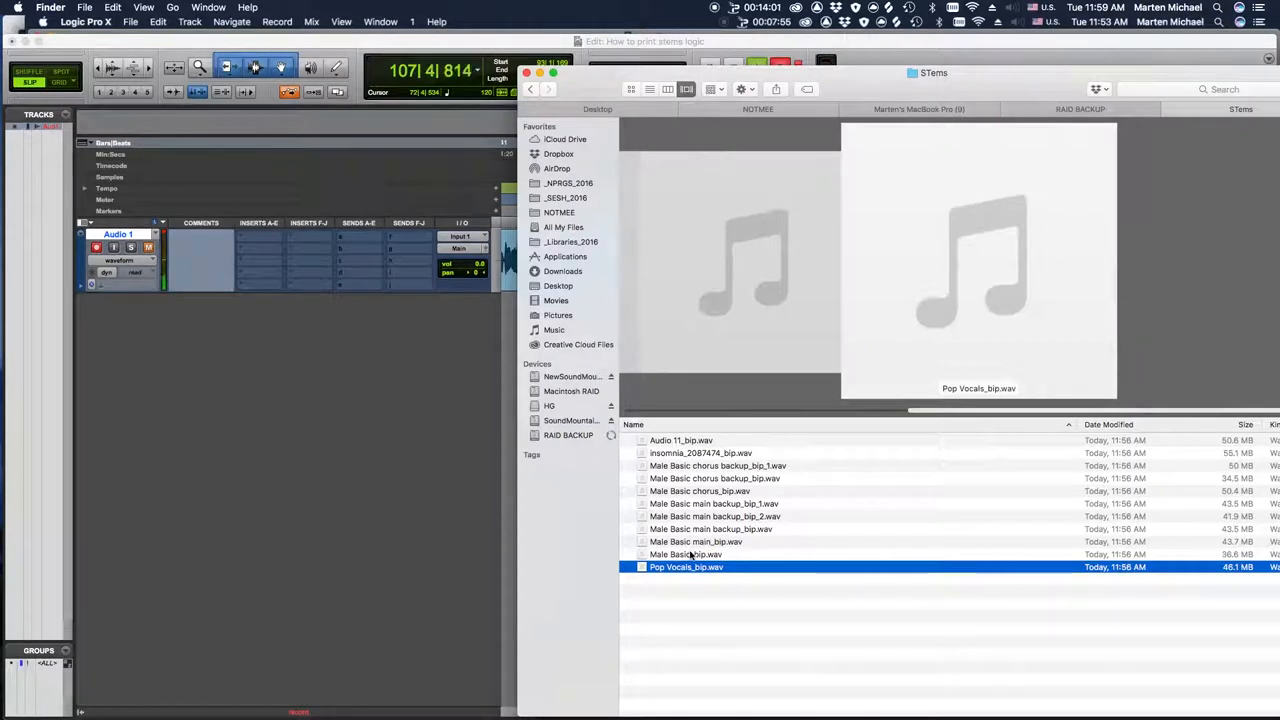
left_click(558, 286)
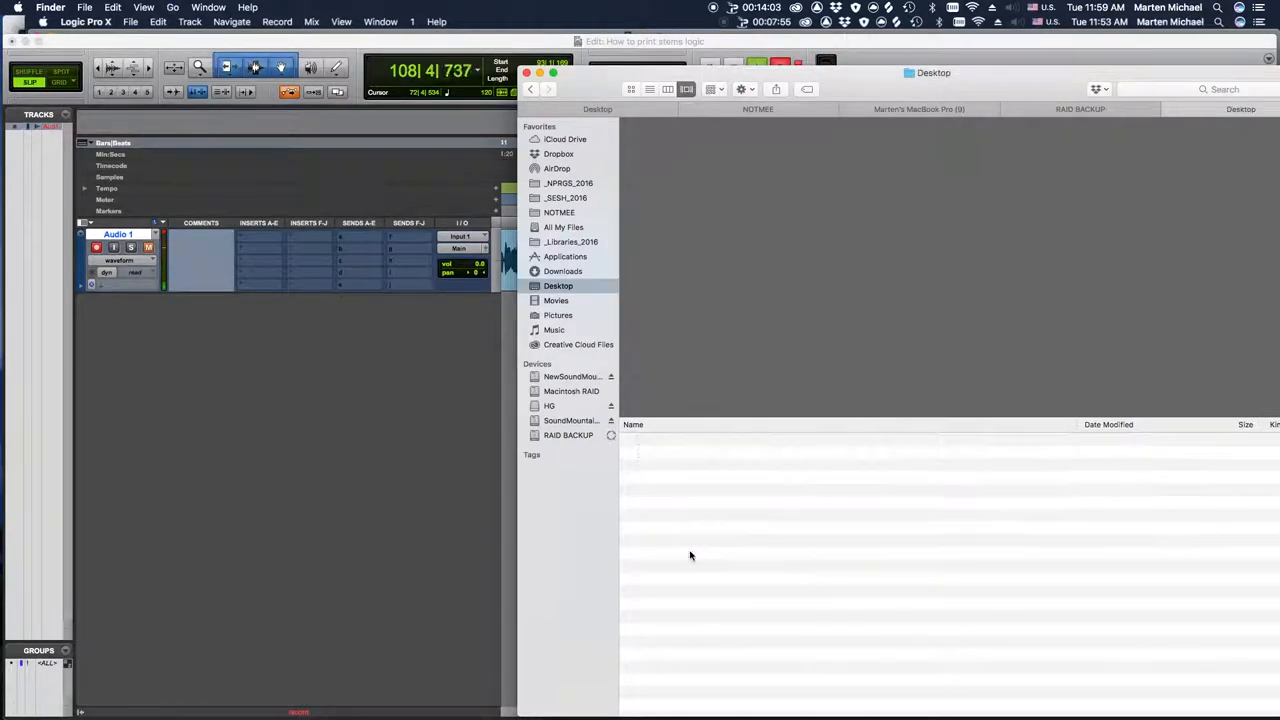
right_click(664, 452)
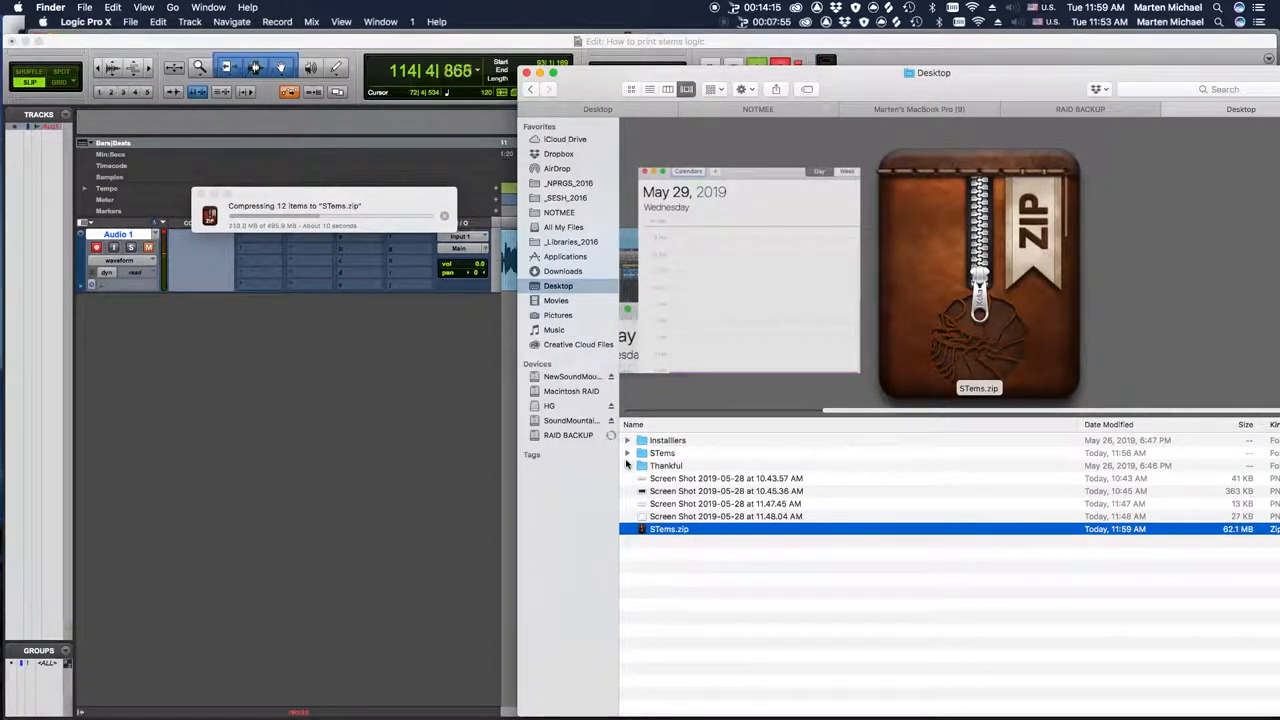
Bring the stem files into a new empty Logic project
left_click(628, 452)
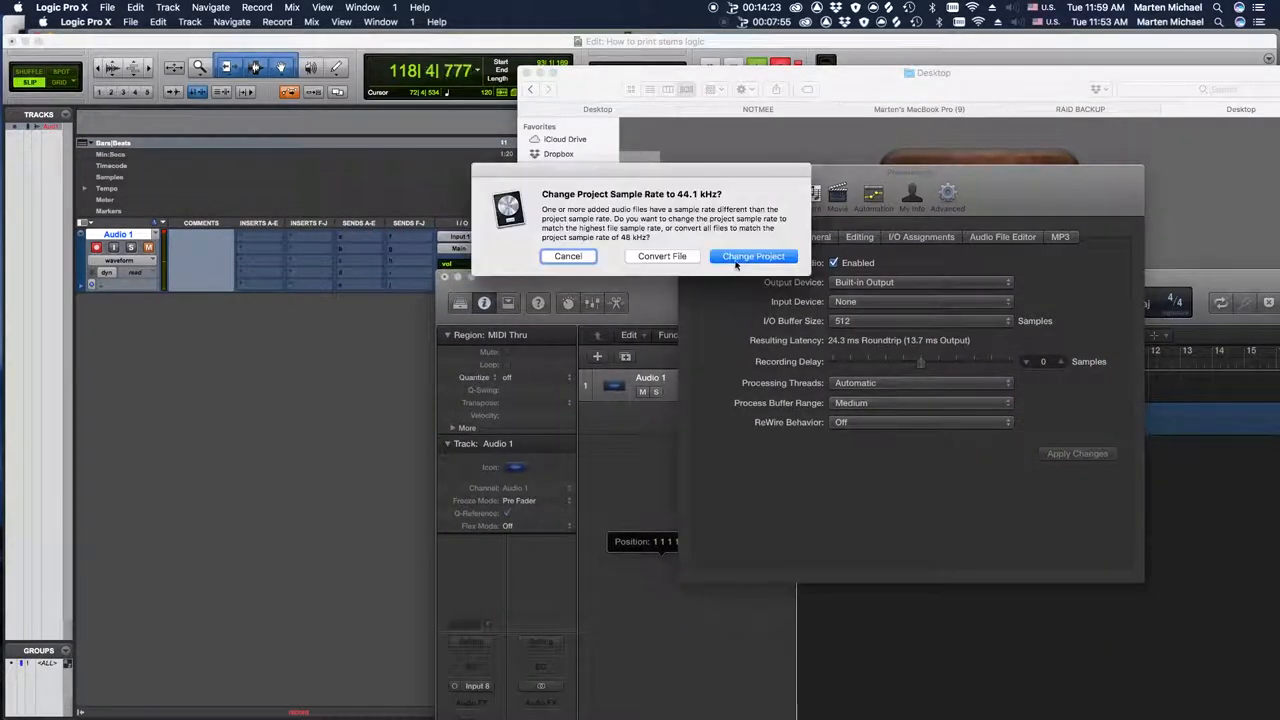
Match the project sample rate to 44.1 kHz, import tempo, and place stems on new tracks
left_click(752, 256)
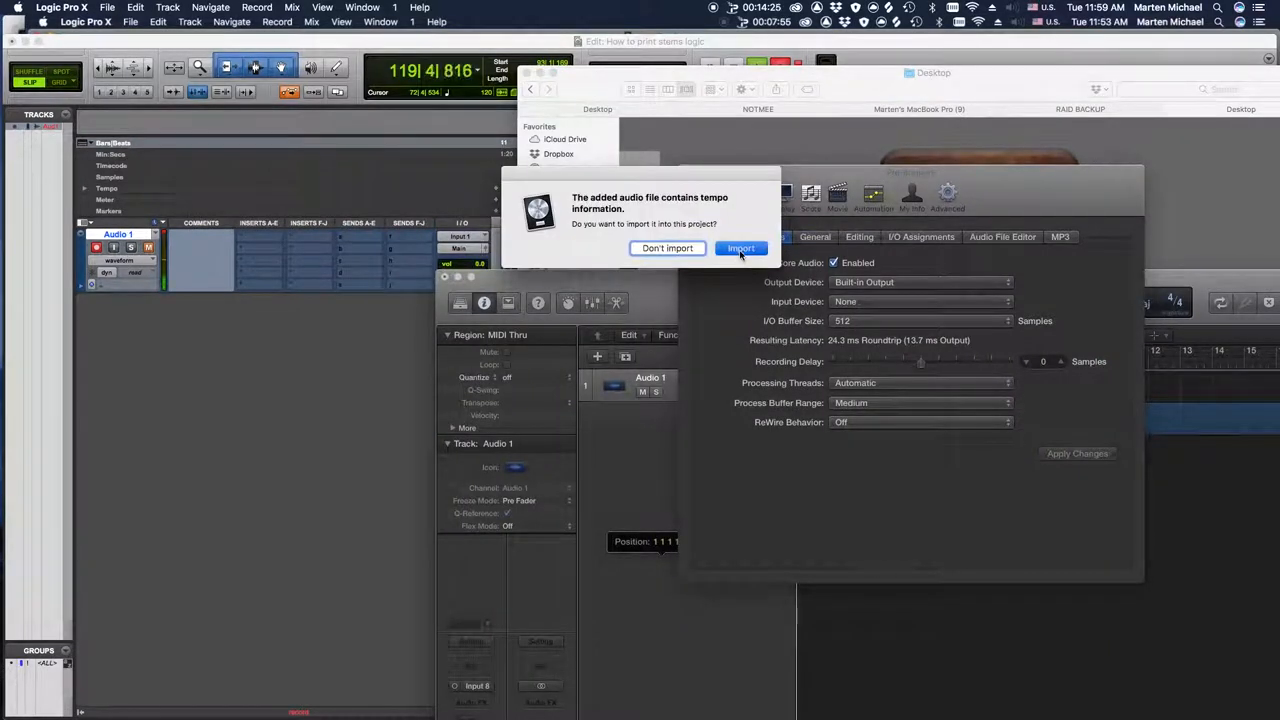
left_click(740, 248)
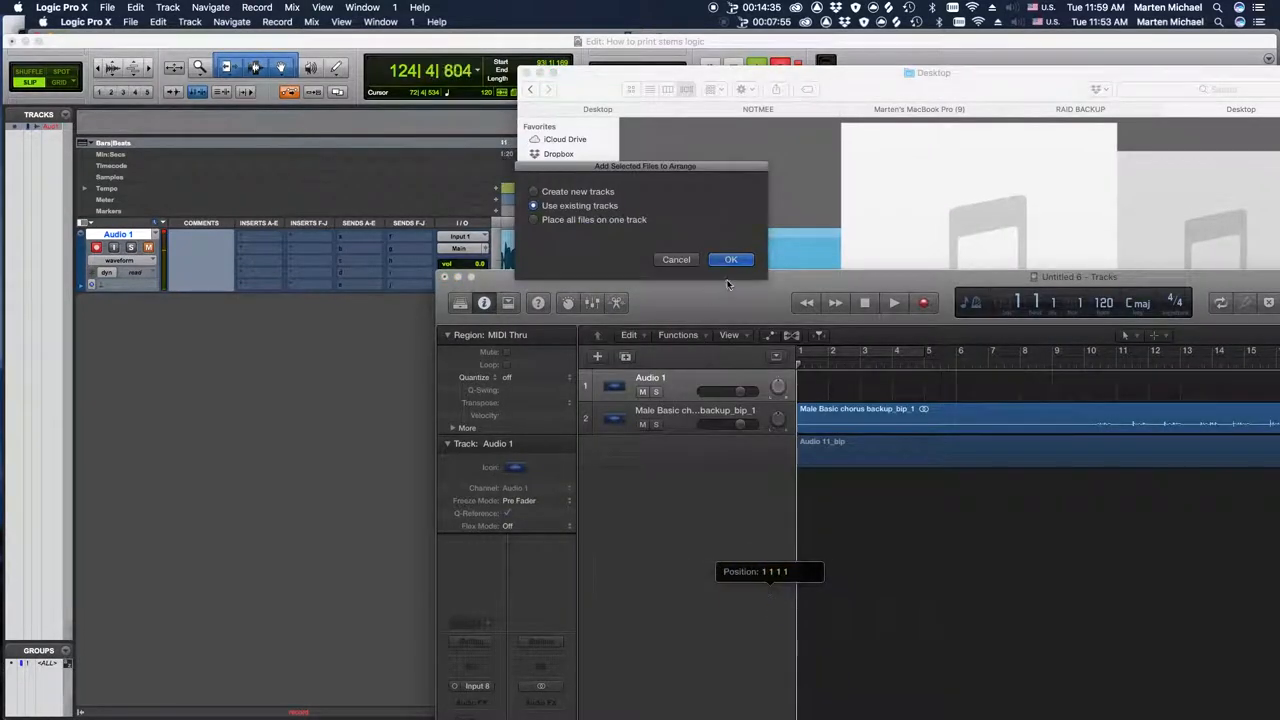
left_click(532, 192)
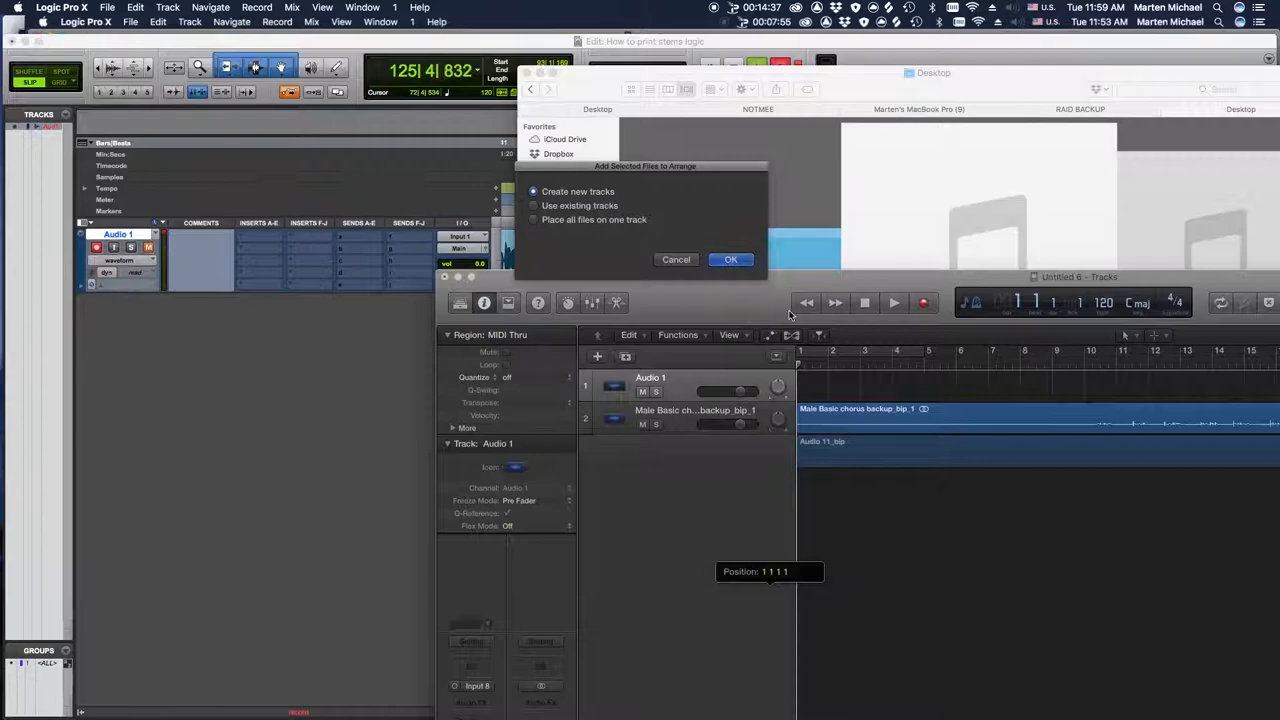
left_click(730, 260)
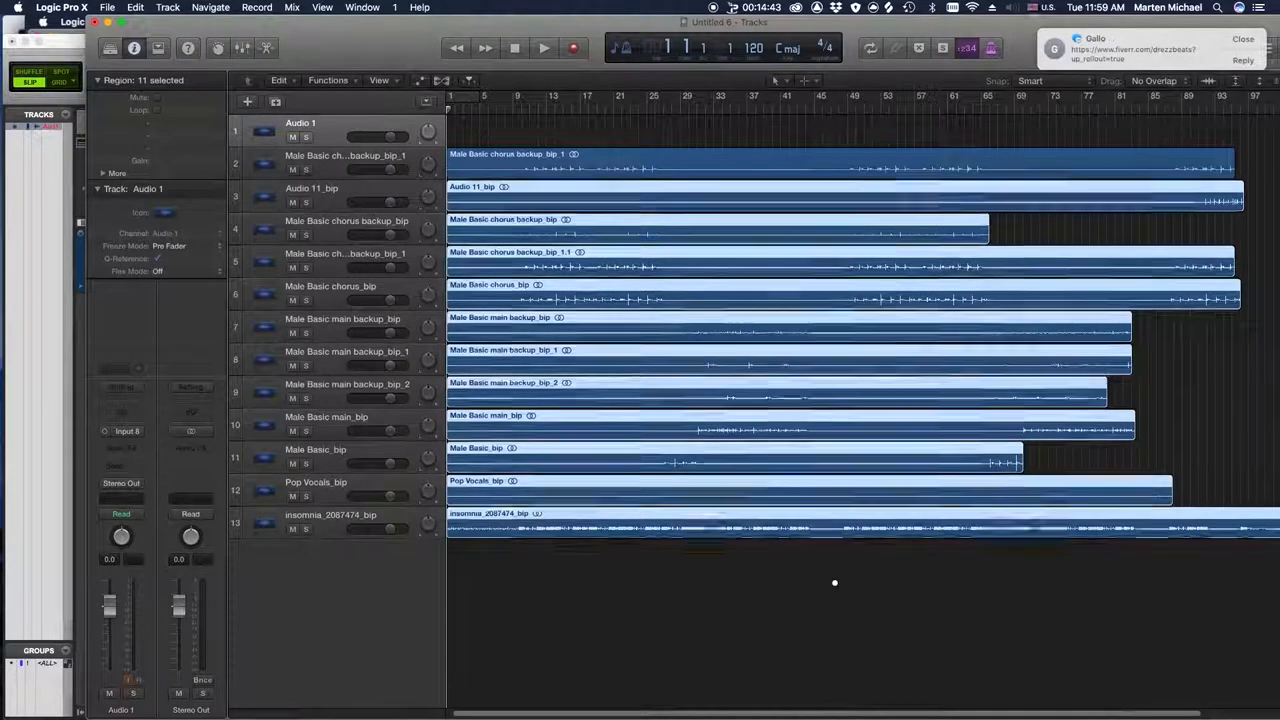
scroll("down", 3)
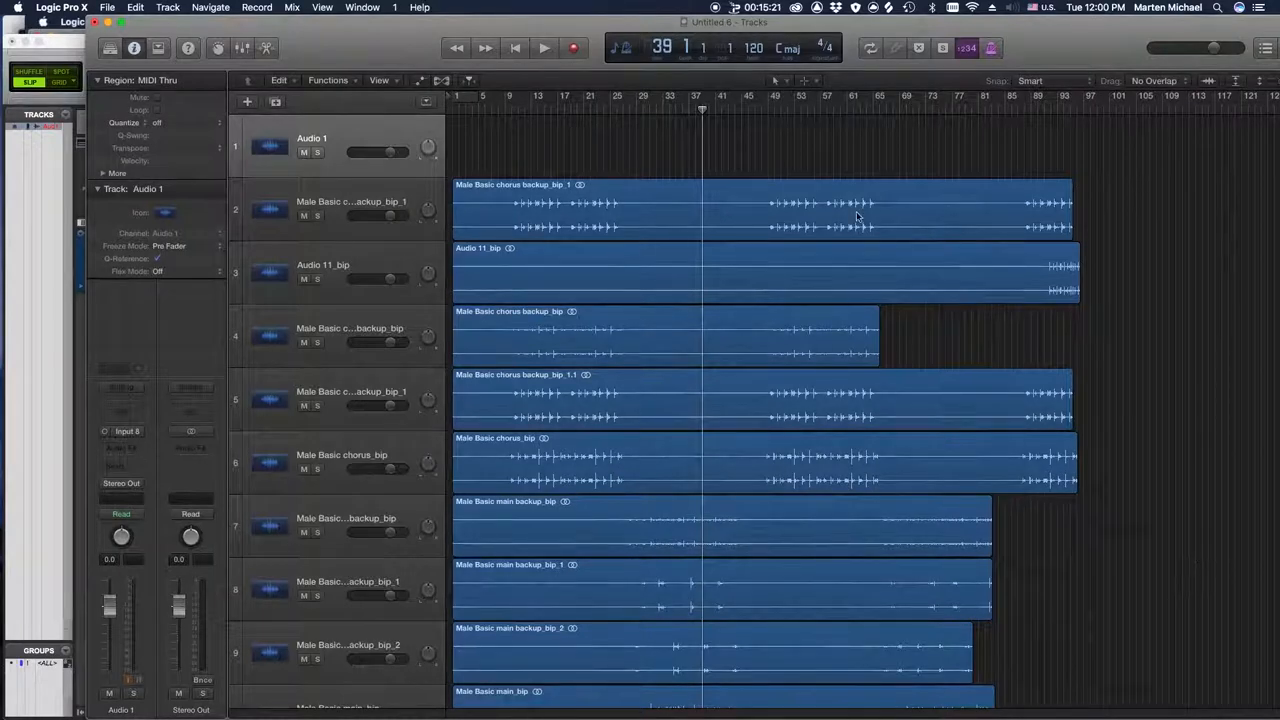
left_click(108, 8)
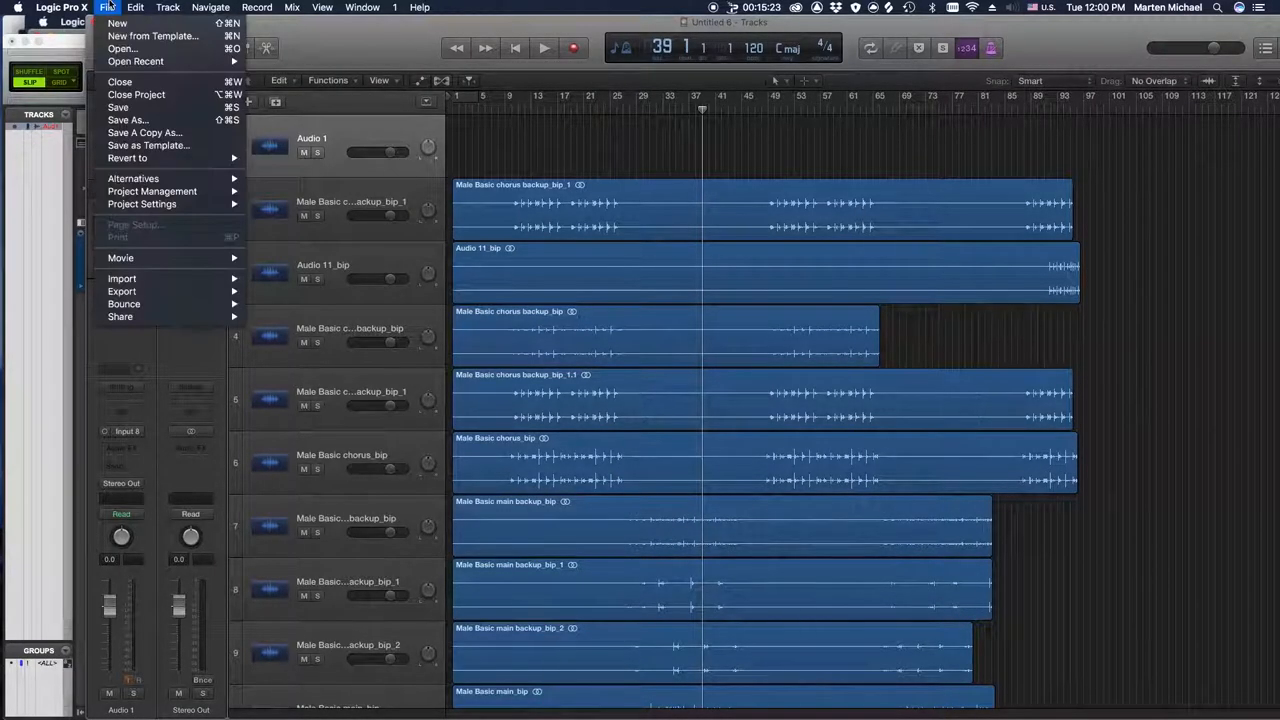
left_click(1190, 388)
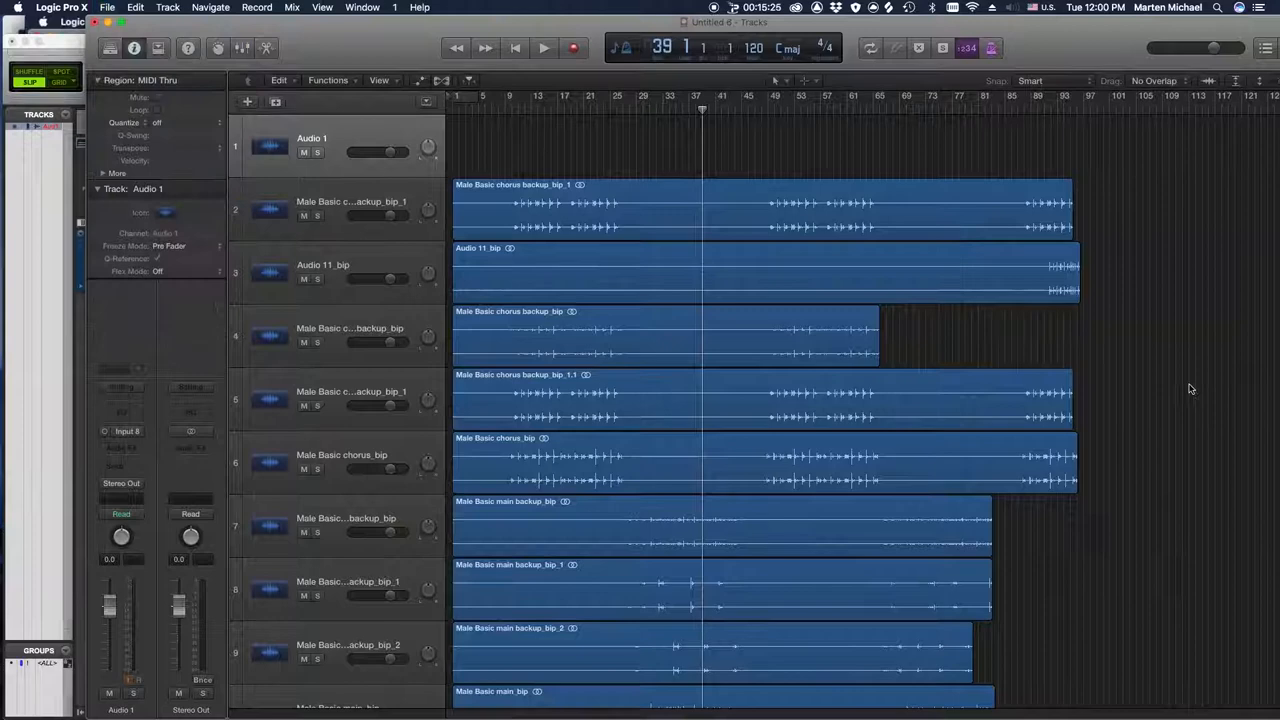